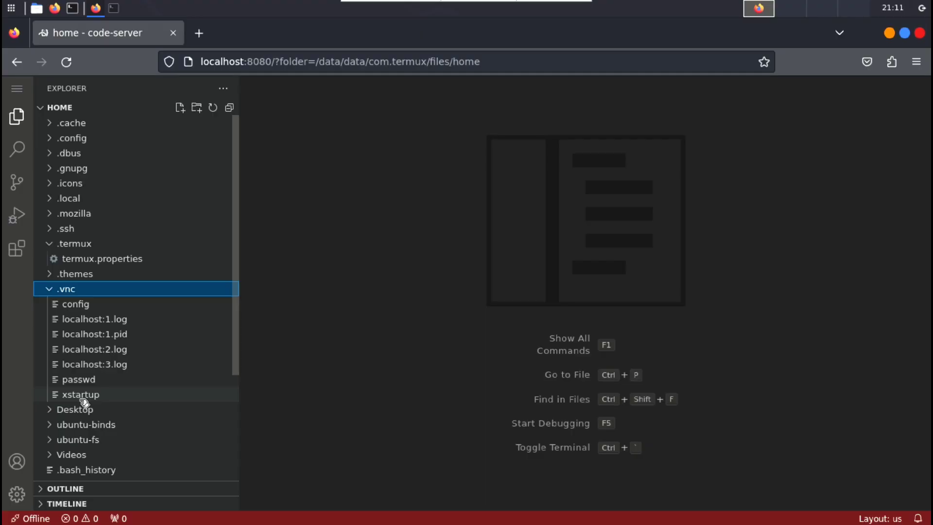
- Run apt update, then install apt-transport-https from the Termux root shell
{"action": "left_click", "coordinate": [80, 394]}
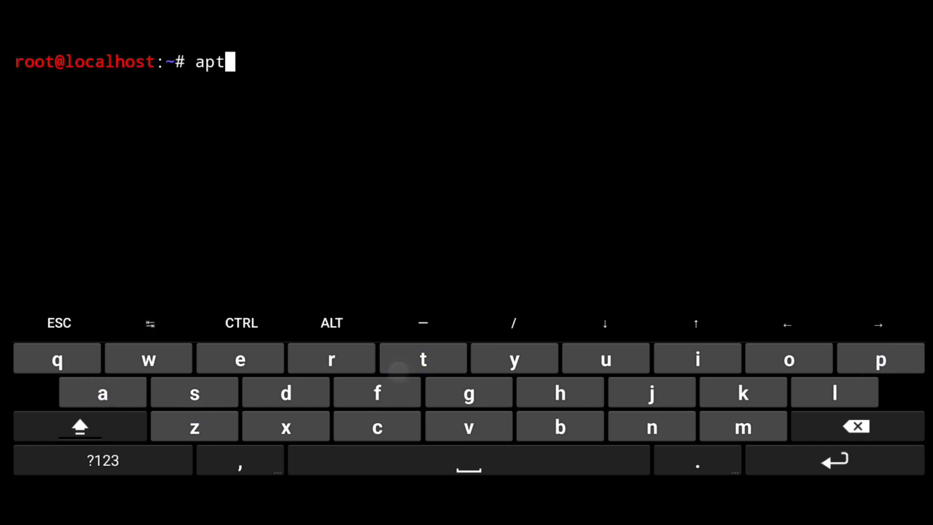
{"action": "type", "text": "update"}
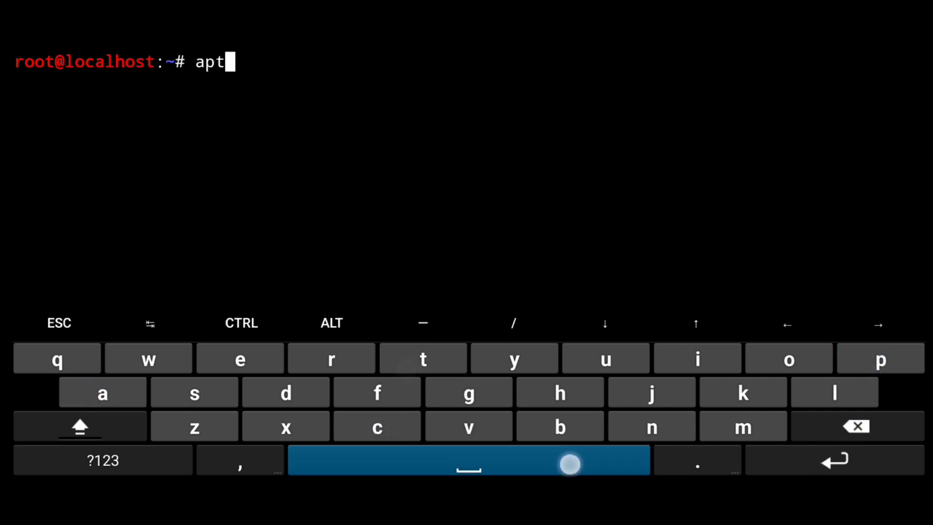
{"action": "type", "text": "install apt-transport-https"}
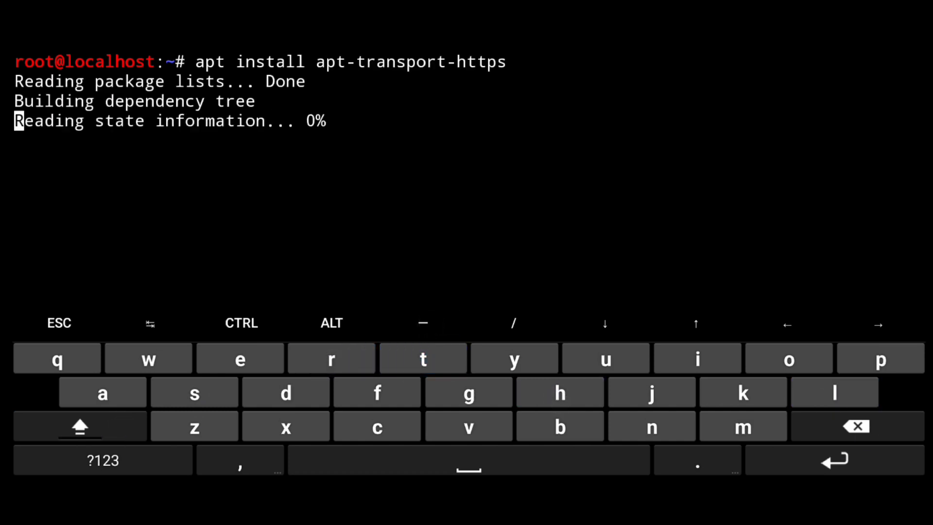
{"action": "left_click", "coordinate": [331, 359]}
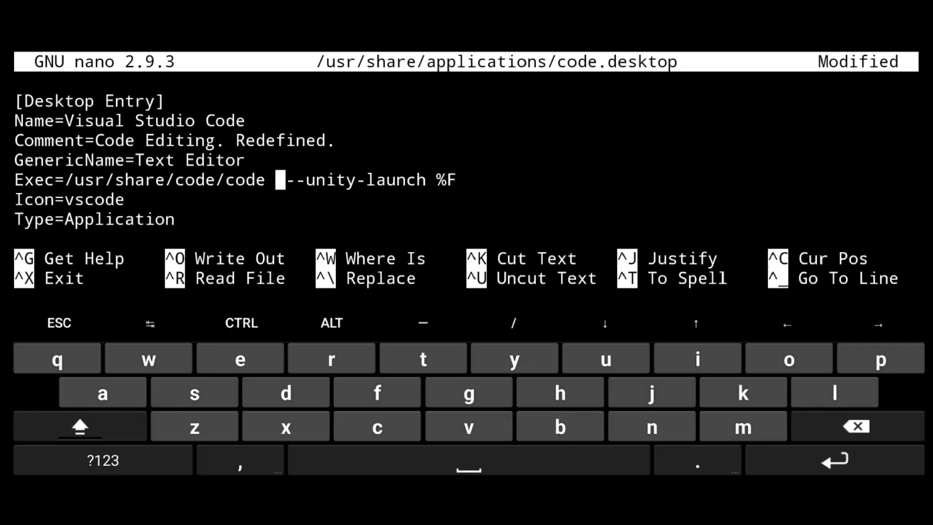
- Add --no-sandbox to the Visual Studio Code Exec line and save code.desktop
{"action": "type", "text": "--no-sand"}
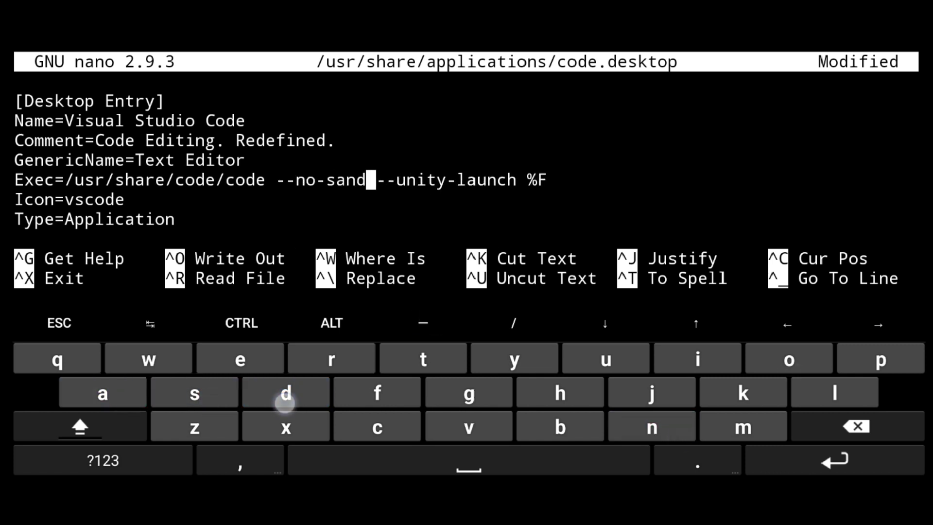
{"action": "type", "text": "box"}
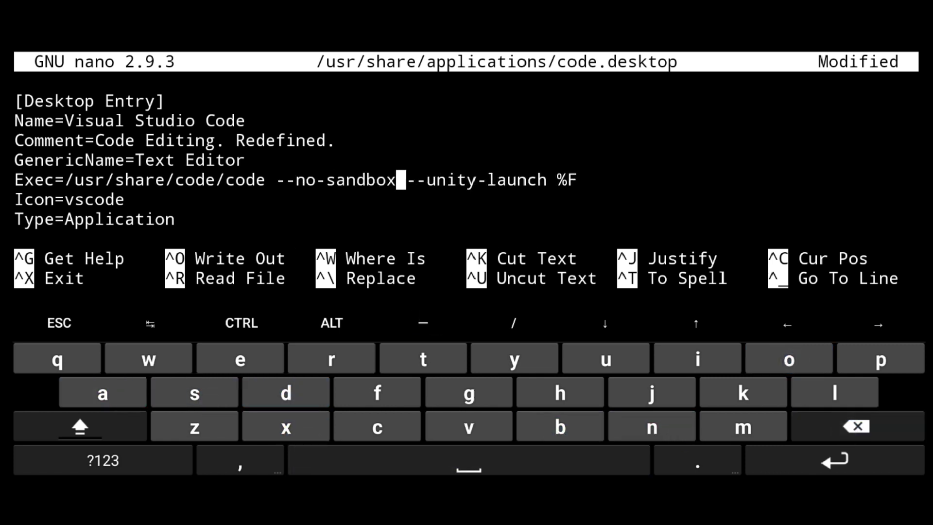
{"action": "key", "text": "ctrl+o"}
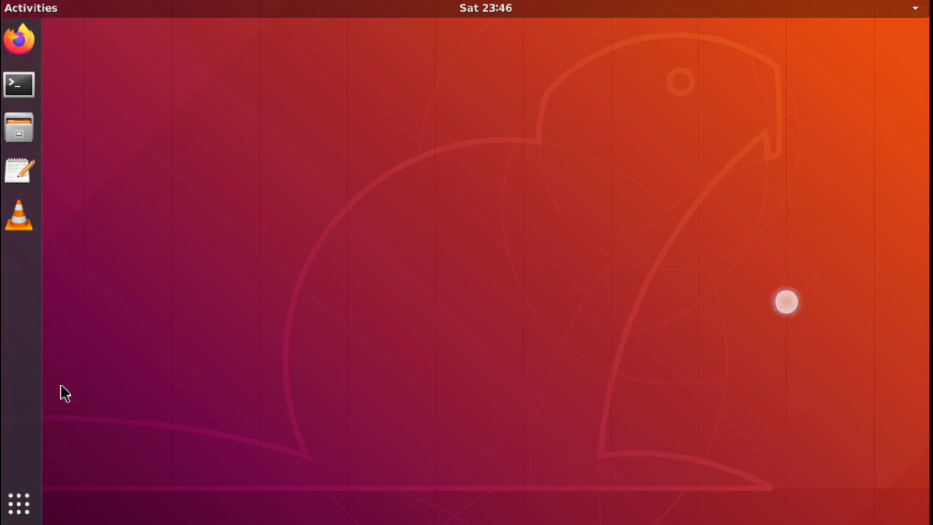
- Add Visual Studio Code to the dock favourites from Show Applications and launch it
{"action": "left_click", "coordinate": [19, 503]}
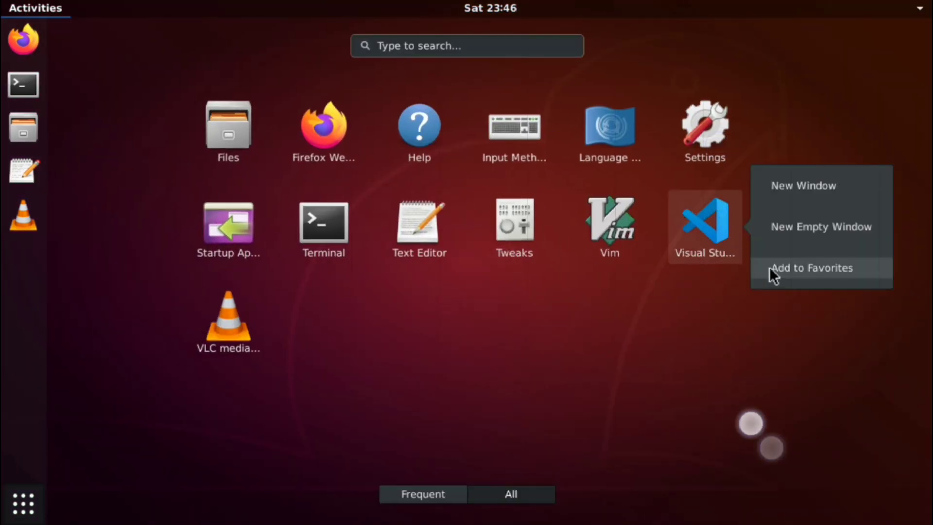
{"action": "left_click", "coordinate": [812, 268]}
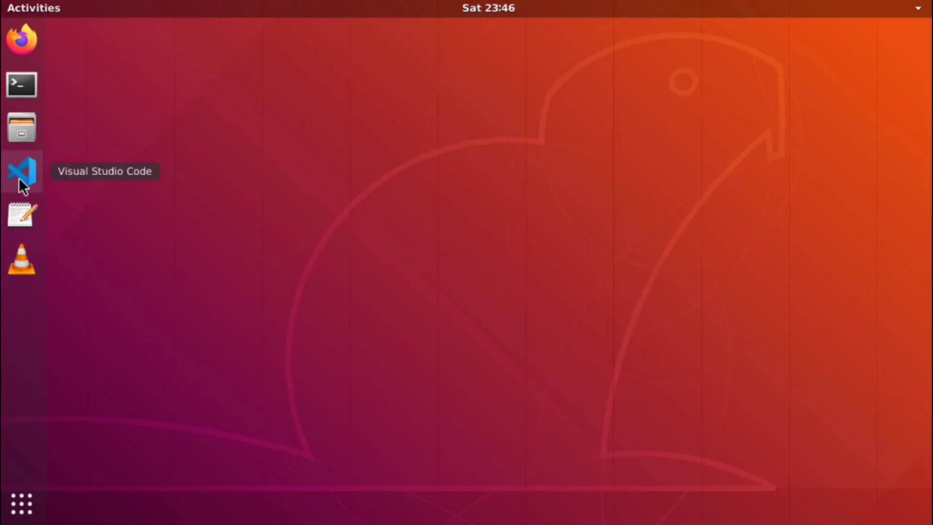
{"action": "left_click", "coordinate": [21, 172]}
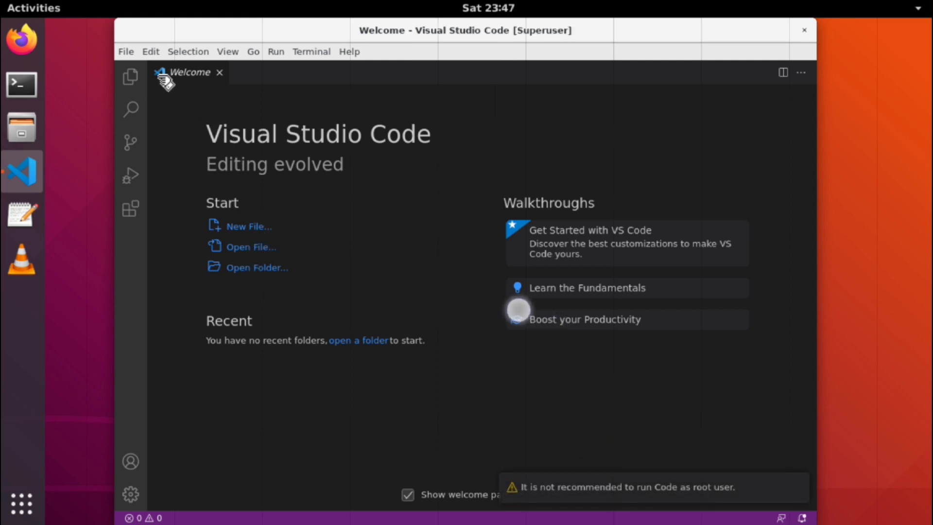
- Open the Explorer sidebar in Visual Studio Code, showing no folder opened
{"action": "left_click", "coordinate": [131, 76]}
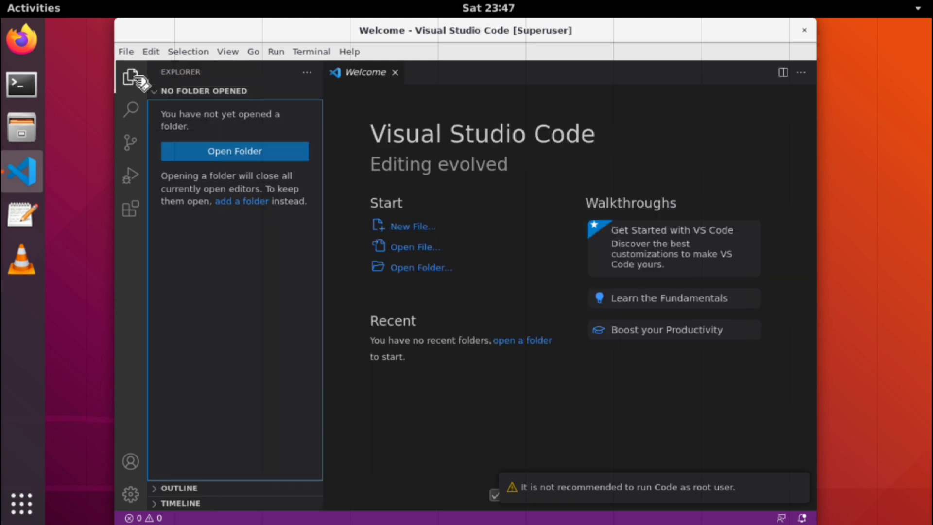
{"action": "mouse_move", "coordinate": [130, 209]}
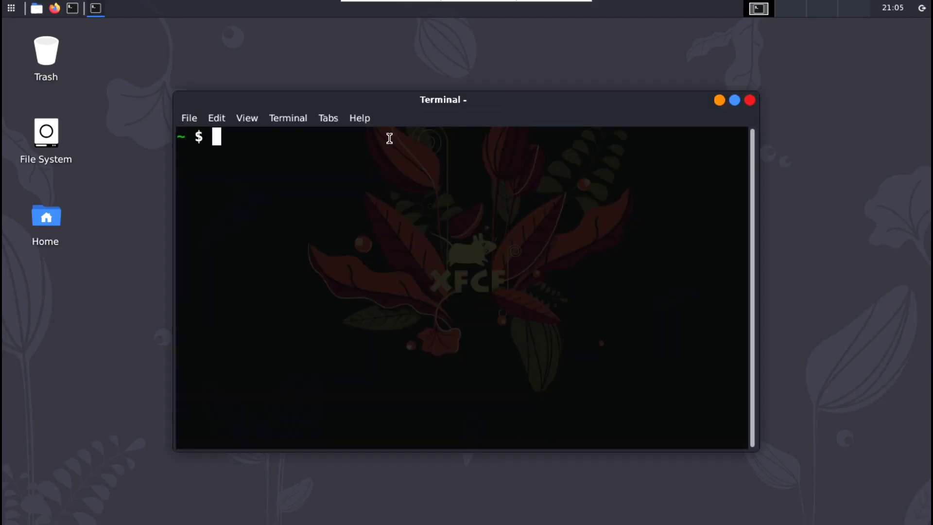
- Run code-server to reveal its config.yaml path, stop it, and open the config in nano
{"action": "type", "text": "cod"}
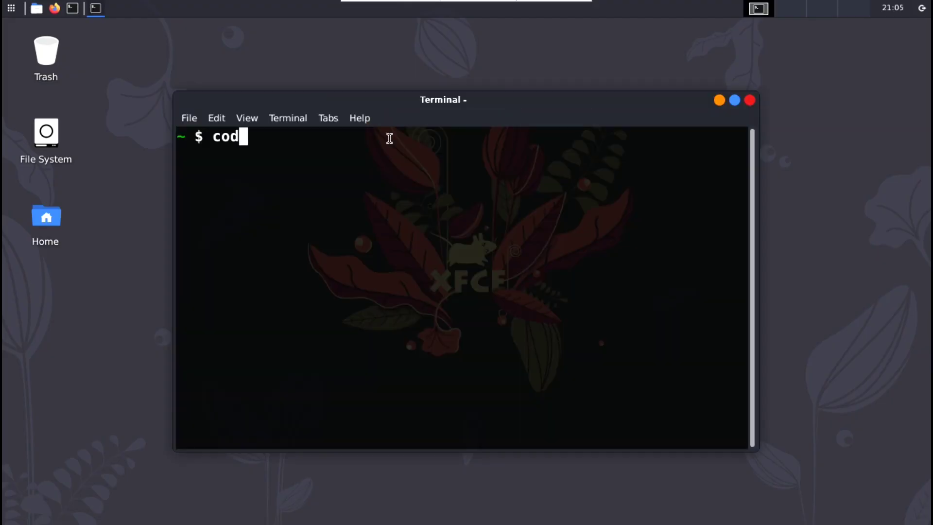
{"action": "type", "text": "e-server"}
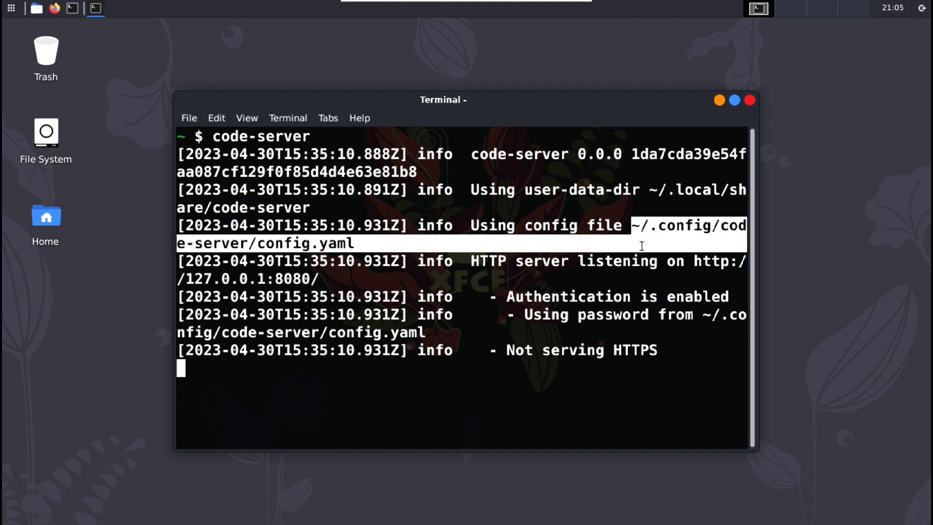
{"action": "key", "text": "ctrl+c"}
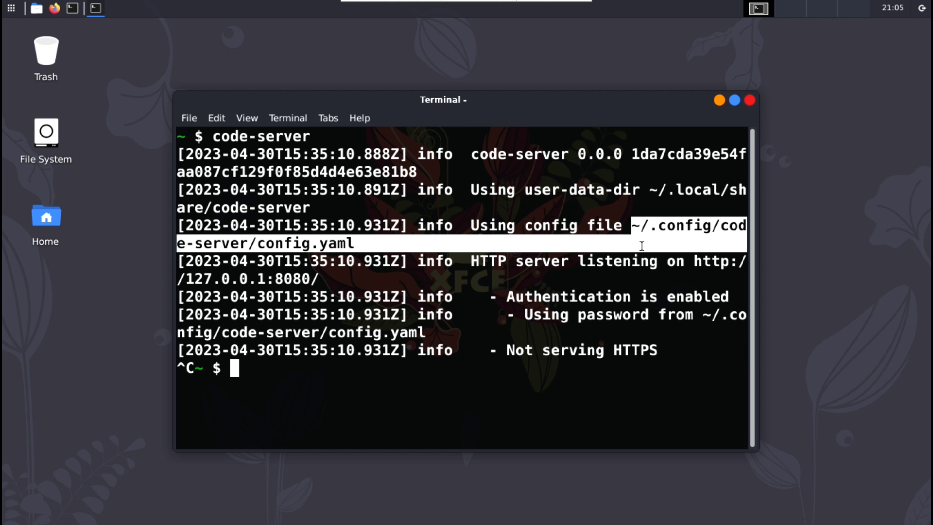
{"action": "type", "text": "nan"}
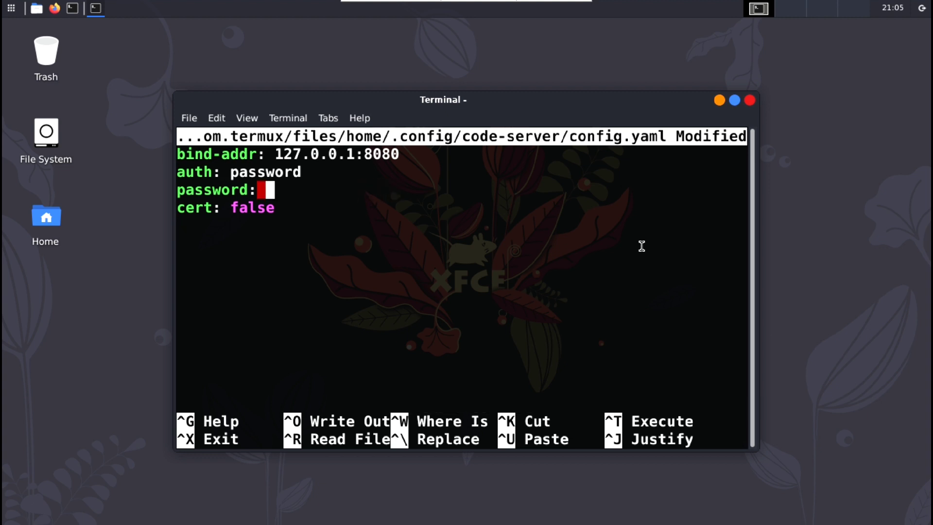
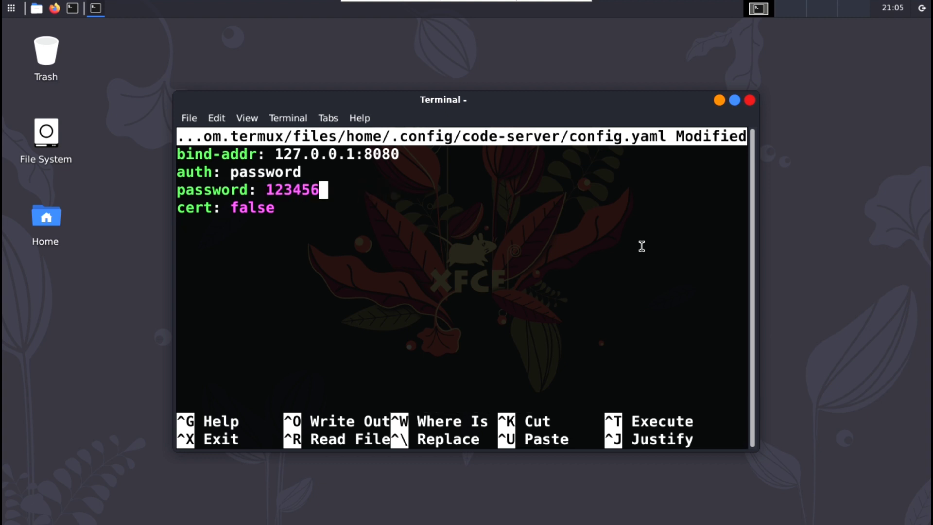
{"action": "key", "text": "ctrl+x"}
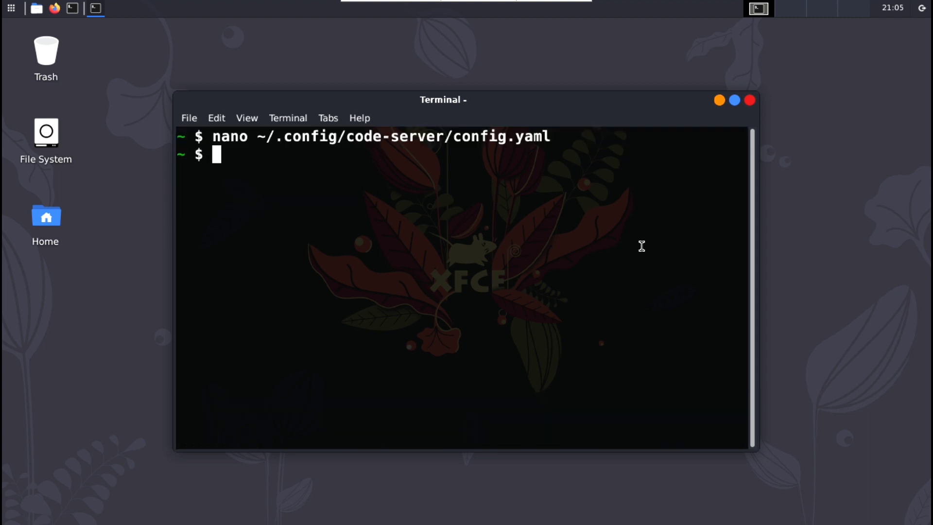
{"action": "type", "text": "clear"}
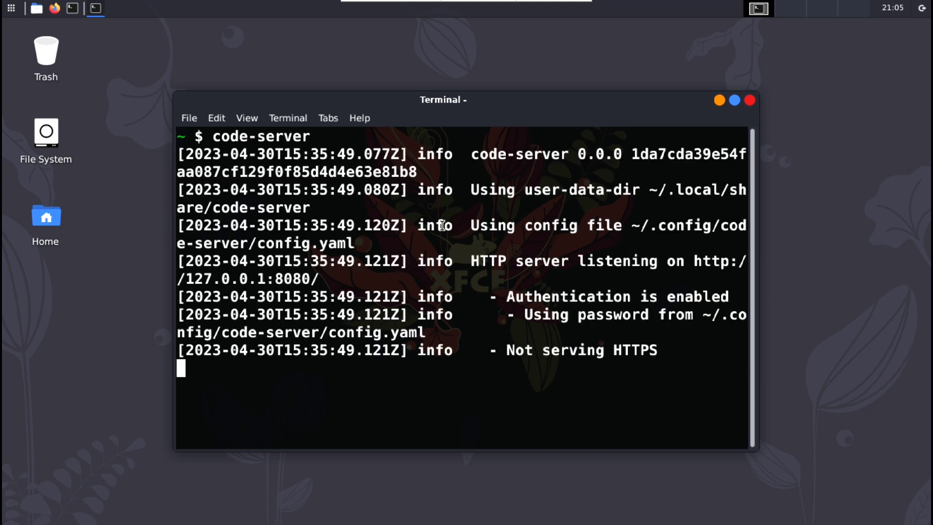
{"action": "mouse_move", "coordinate": [52, 34]}
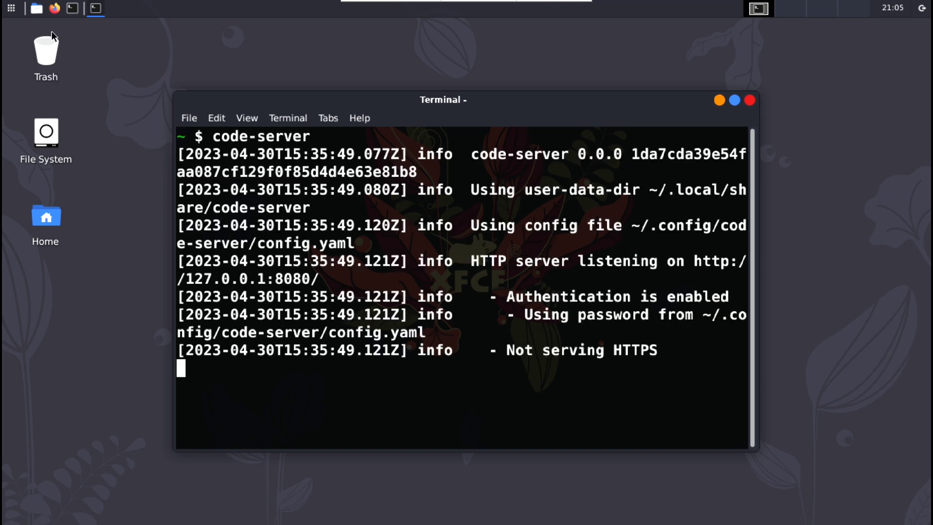
{"action": "mouse_move", "coordinate": [54, 9]}
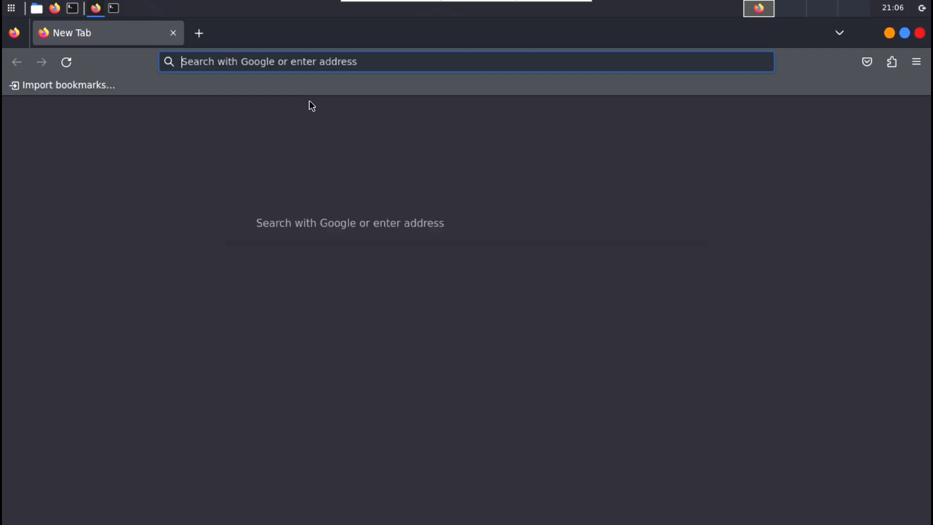
- Load localhost:8080/ in a new Firefox tab
{"action": "type", "text": "localhost:8080/"}
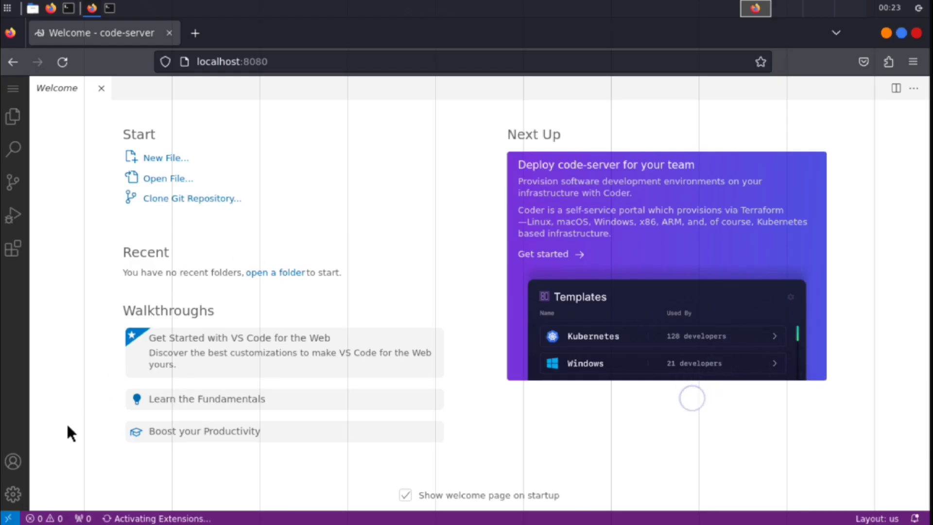
- Open Color Theme from the Manage gear's Themes menu in code-server
{"action": "left_click", "coordinate": [13, 494]}
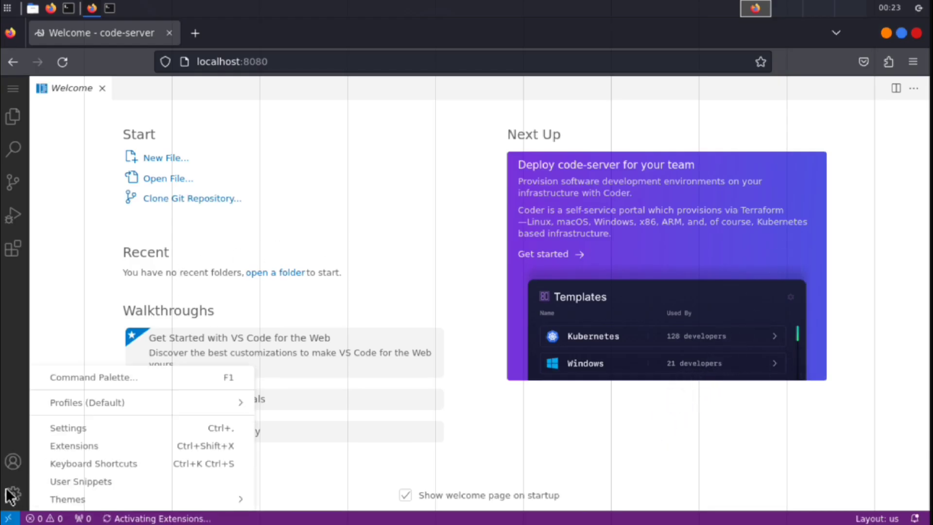
{"action": "left_click", "coordinate": [68, 499]}
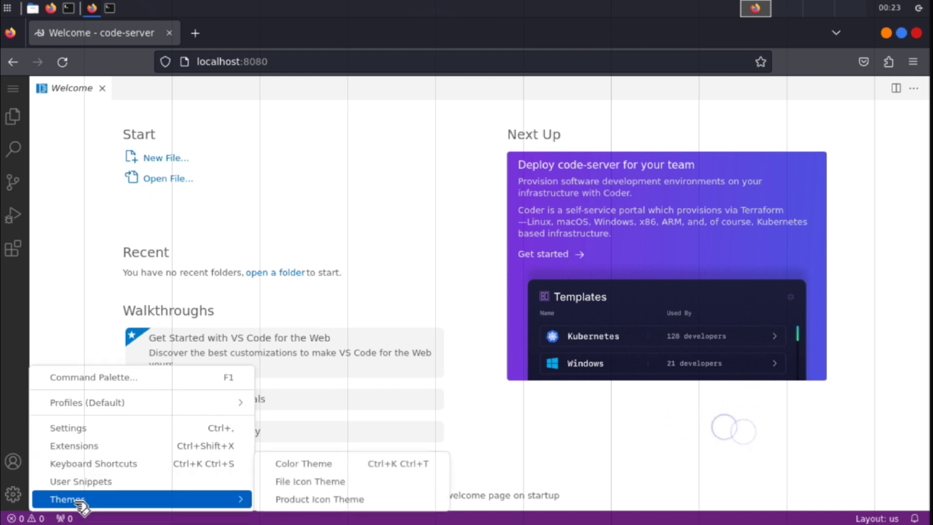
{"action": "left_click", "coordinate": [303, 463]}
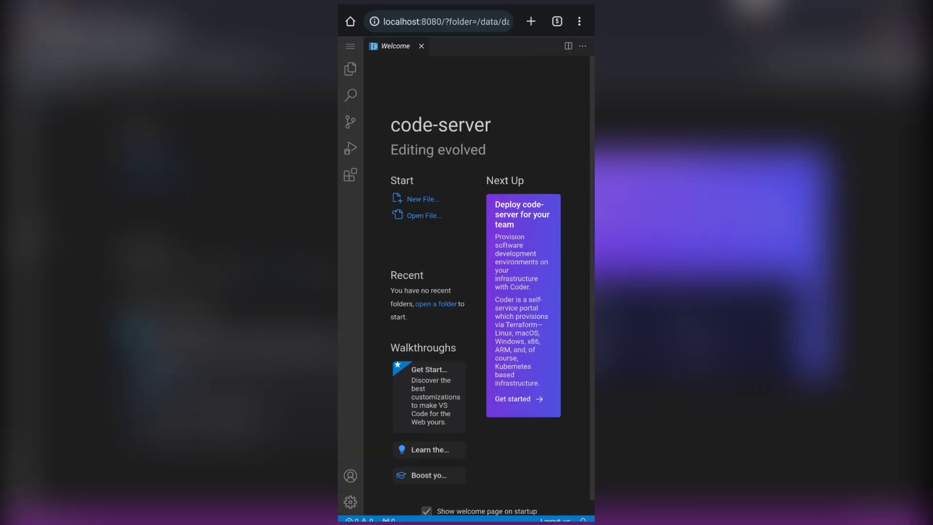
{"action": "left_click", "coordinate": [350, 69]}
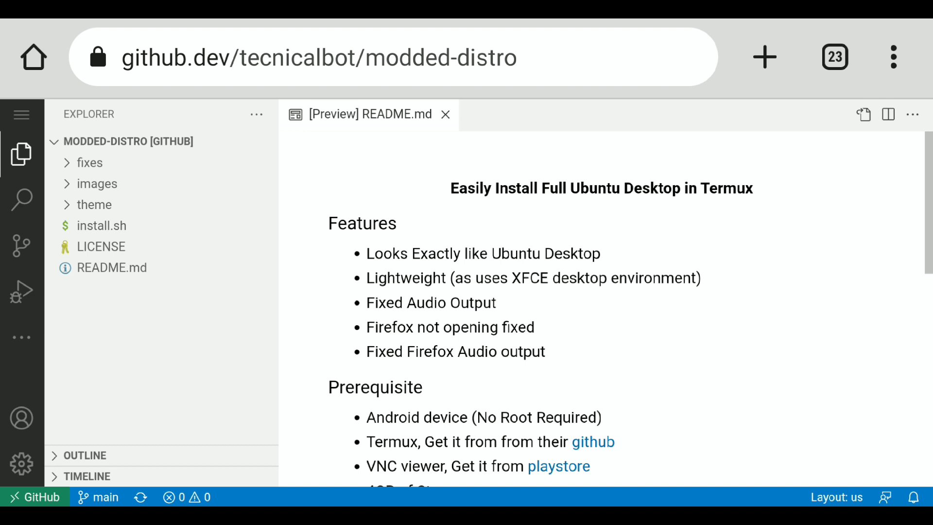
- Open install.sh from the modded-distro repository in a github.dev tab
{"action": "left_click", "coordinate": [101, 226]}
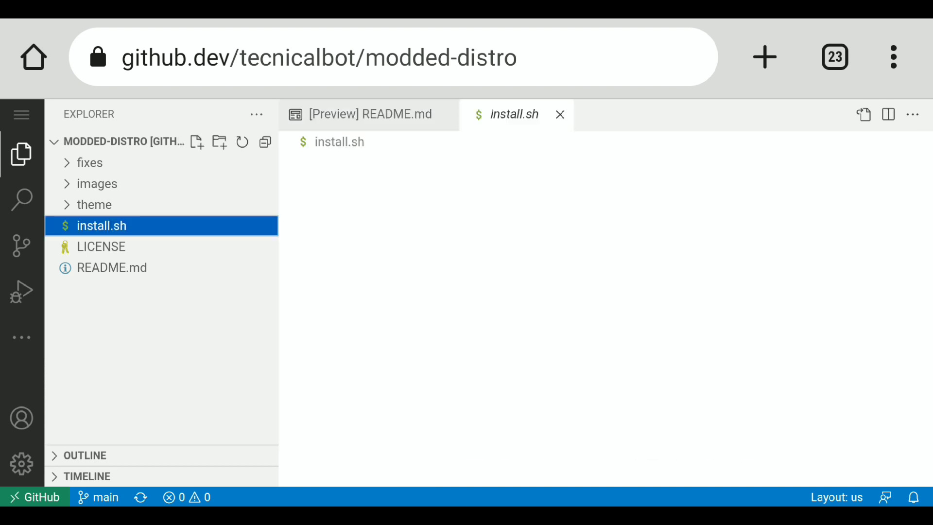